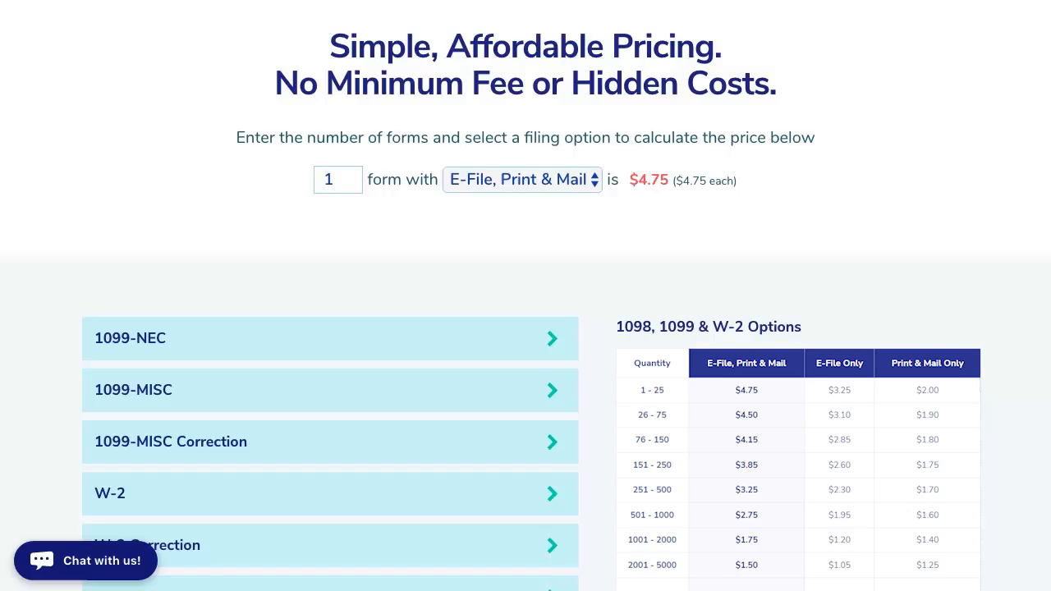
- Scroll through the pricing overview and open the full Payers list
{"action": "scroll", "scroll_direction": "down", "scroll_amount": 3}
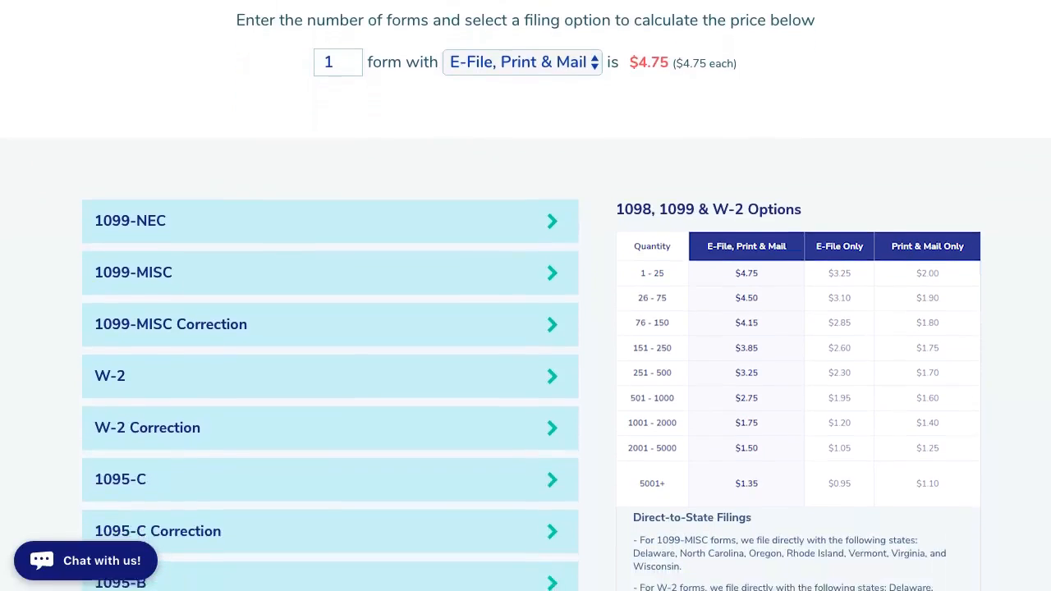
{"action": "scroll", "scroll_direction": "down", "scroll_amount": 3}
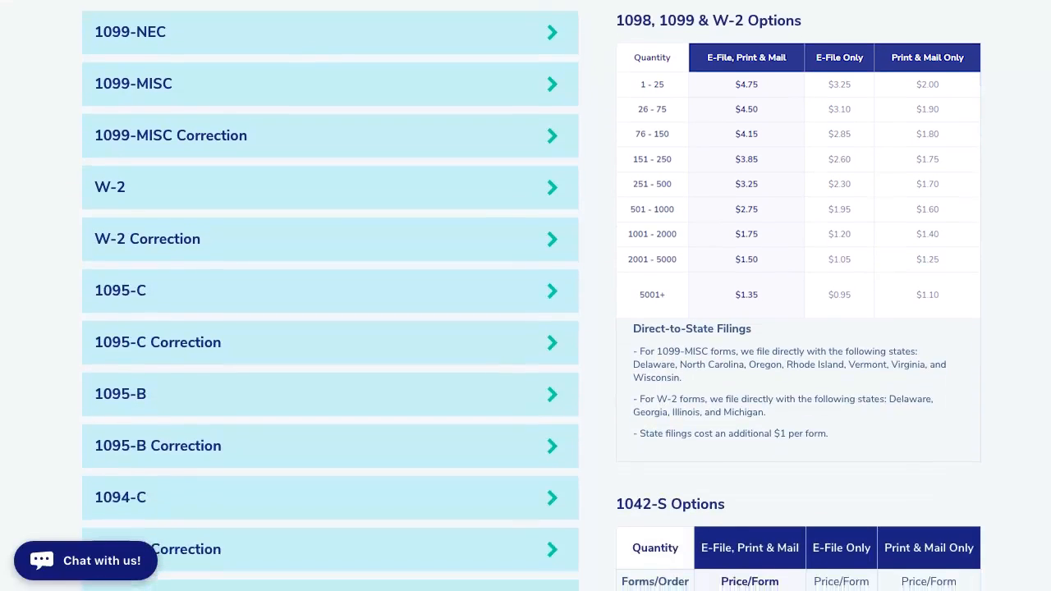
{"action": "scroll", "scroll_direction": "down", "scroll_amount": 3}
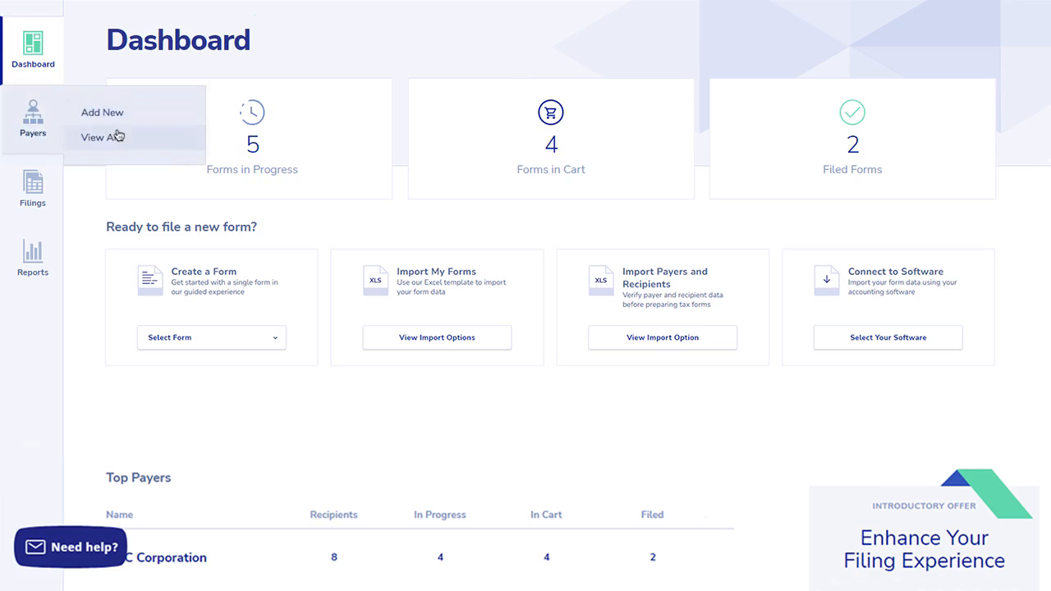
{"action": "left_click", "coordinate": [99, 137]}
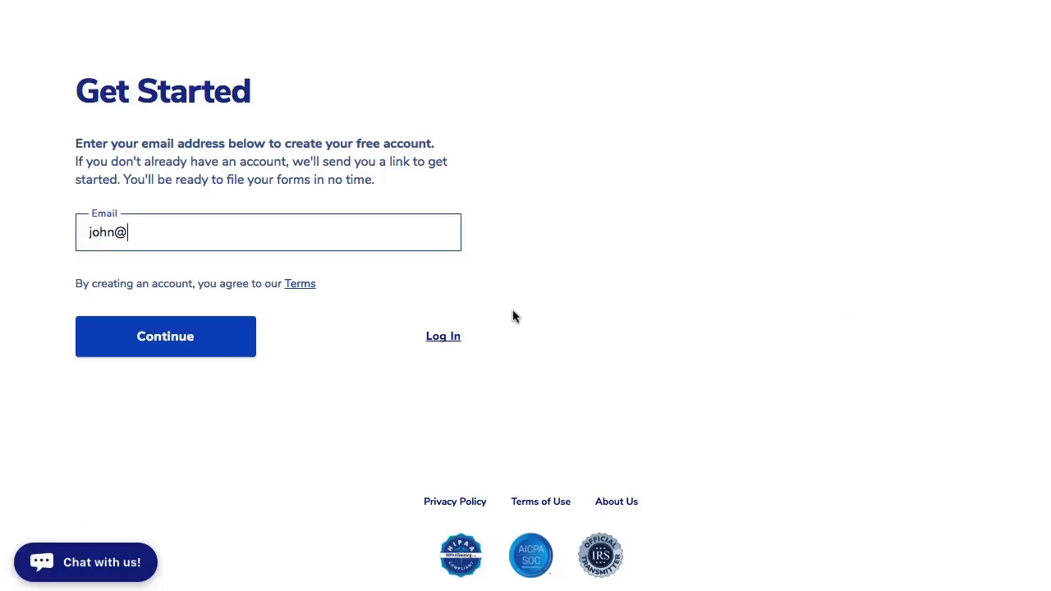
- Log in to the existing account with the entered email and password
{"action": "left_click", "coordinate": [165, 336]}
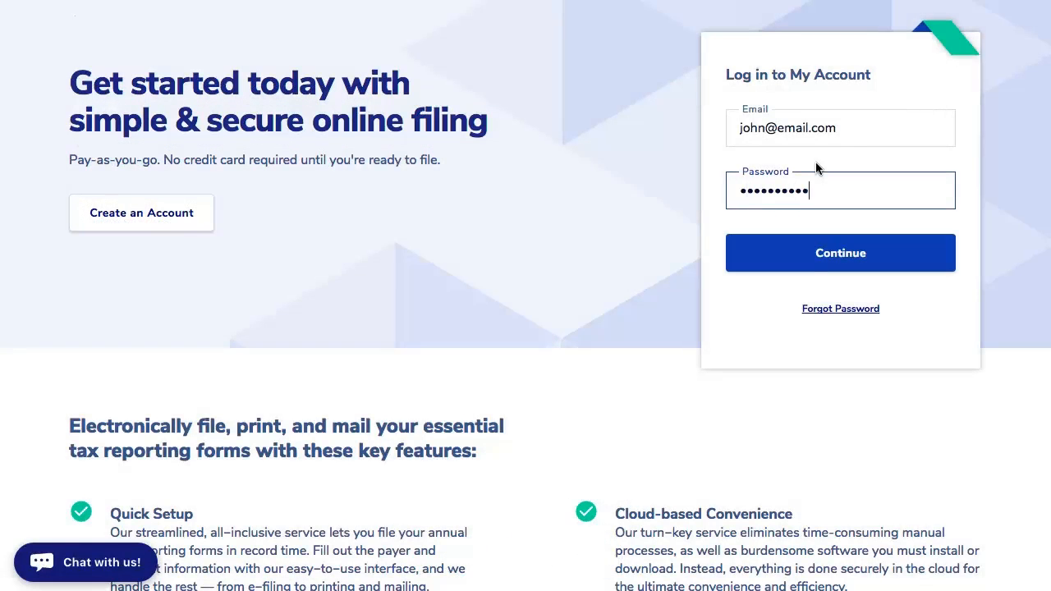
{"action": "left_click", "coordinate": [840, 252]}
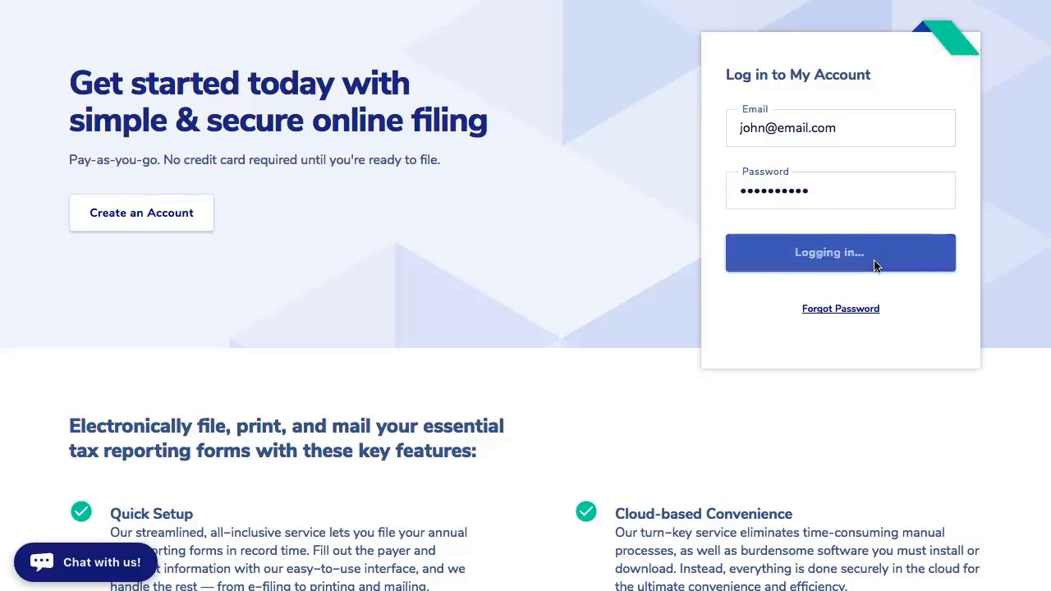
{"action": "left_click", "coordinate": [840, 252]}
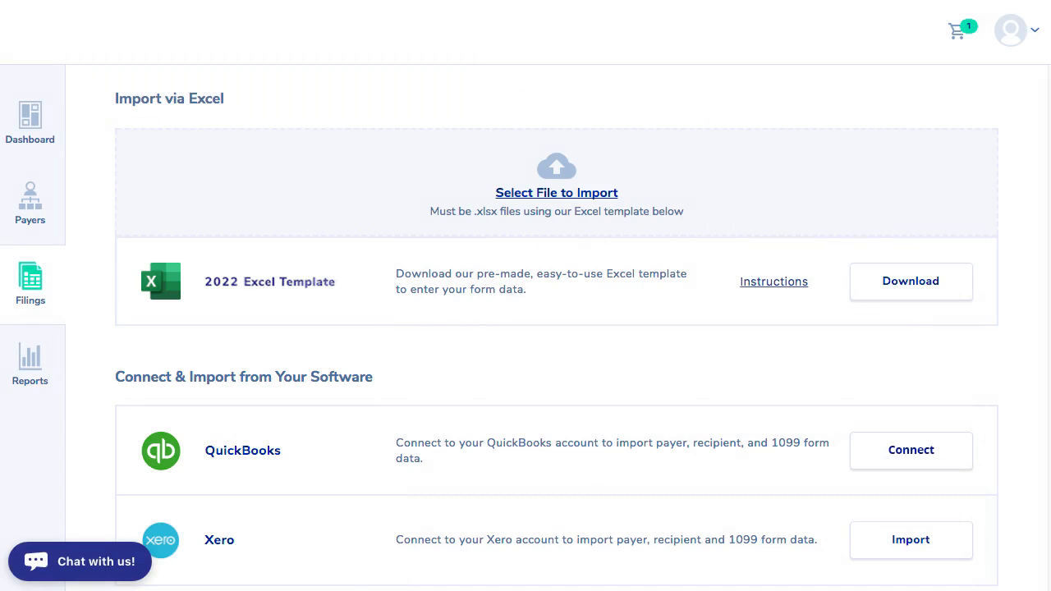
- Add a new payer named 1 Tech and save it
{"action": "left_click", "coordinate": [33, 115]}
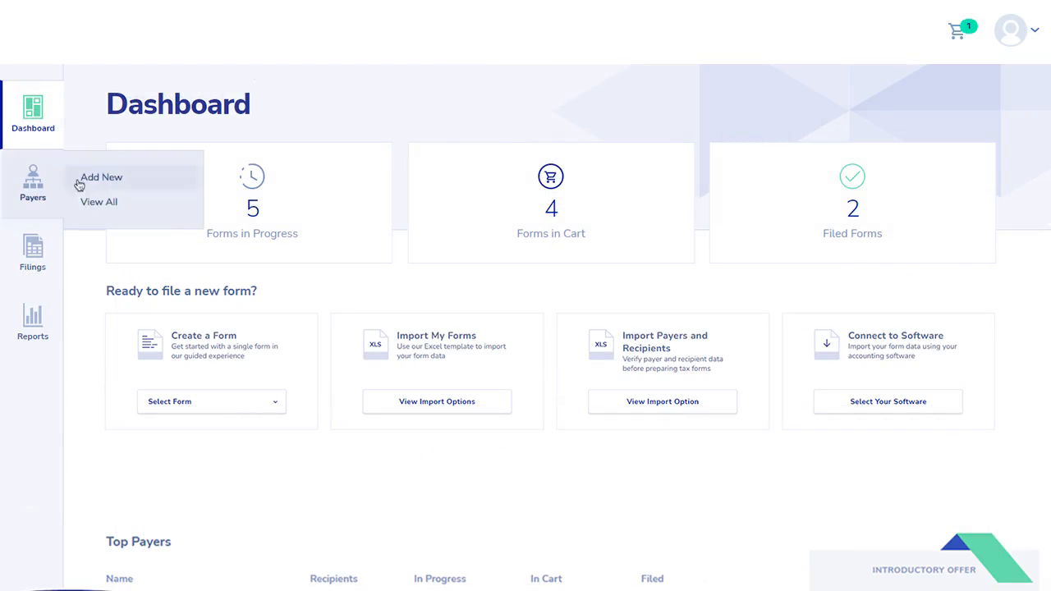
{"action": "left_click", "coordinate": [101, 177]}
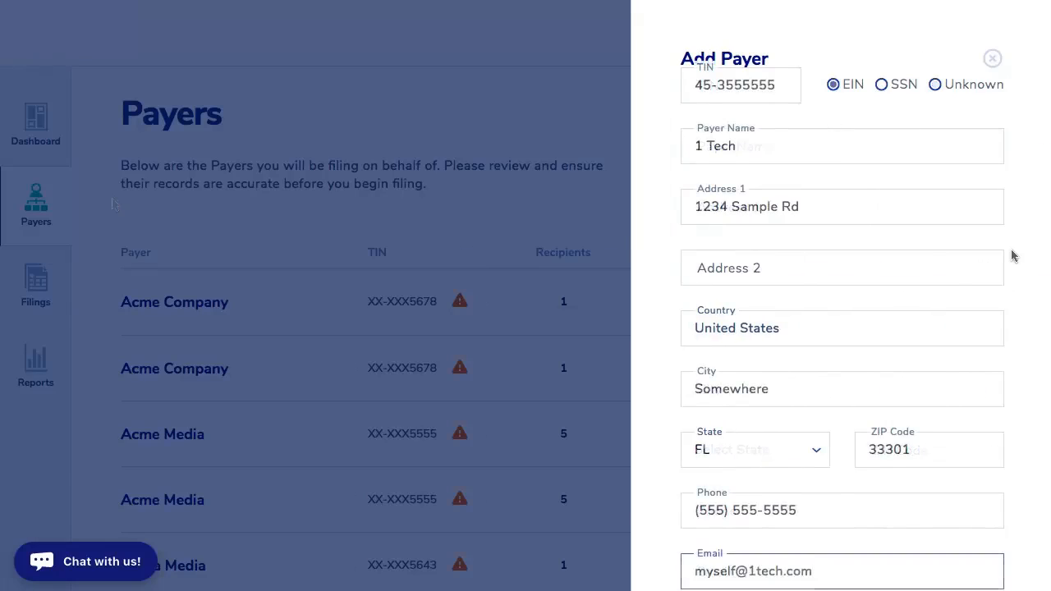
{"action": "scroll", "scroll_direction": "down", "scroll_amount": 3}
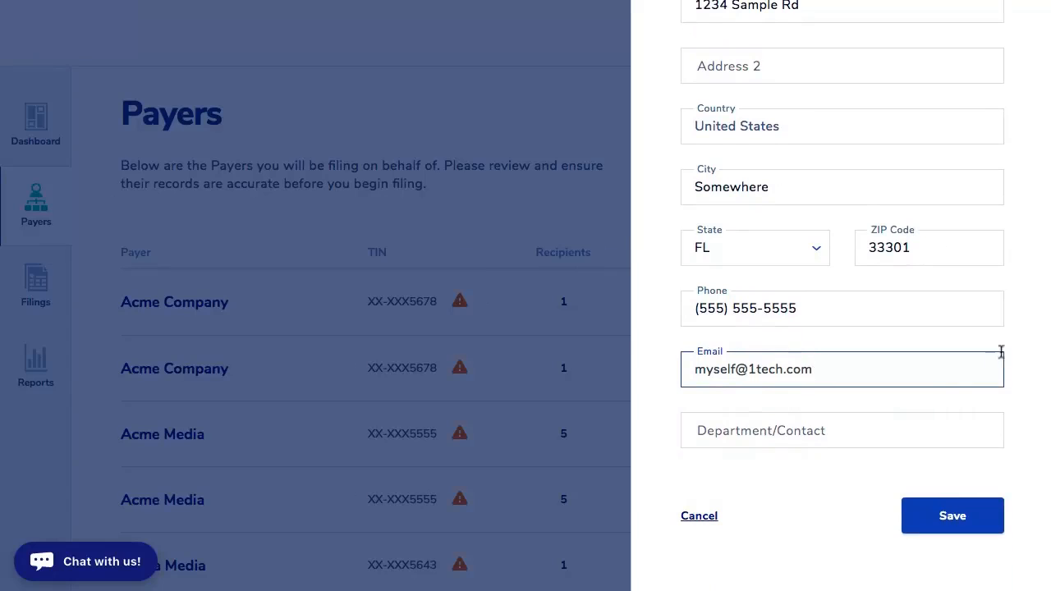
{"action": "left_click", "coordinate": [952, 516]}
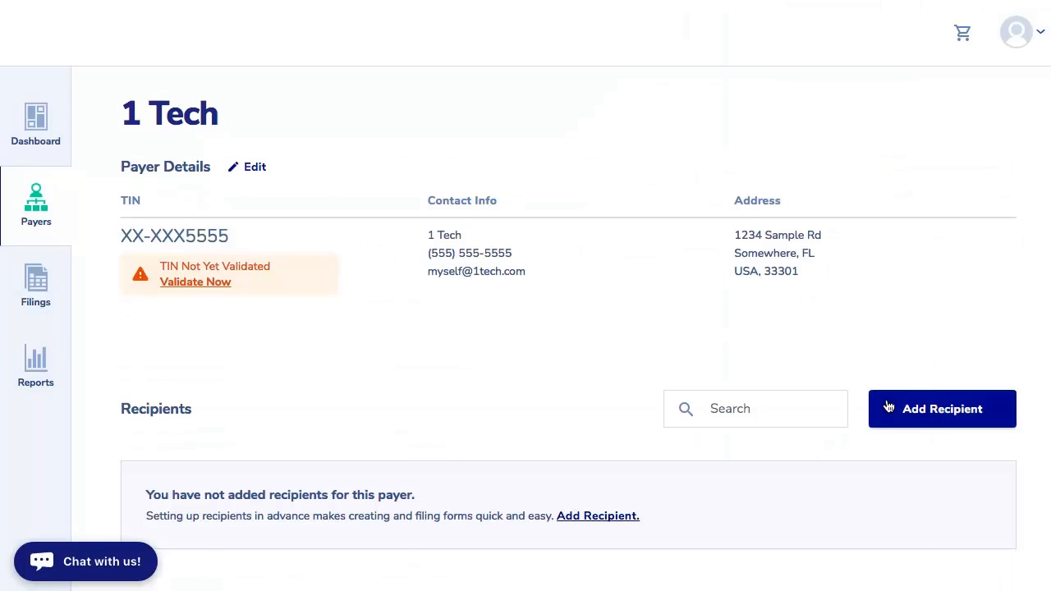
- Add and save a recipient under 1 Tech, then go to Start Filing
{"action": "left_click", "coordinate": [943, 409]}
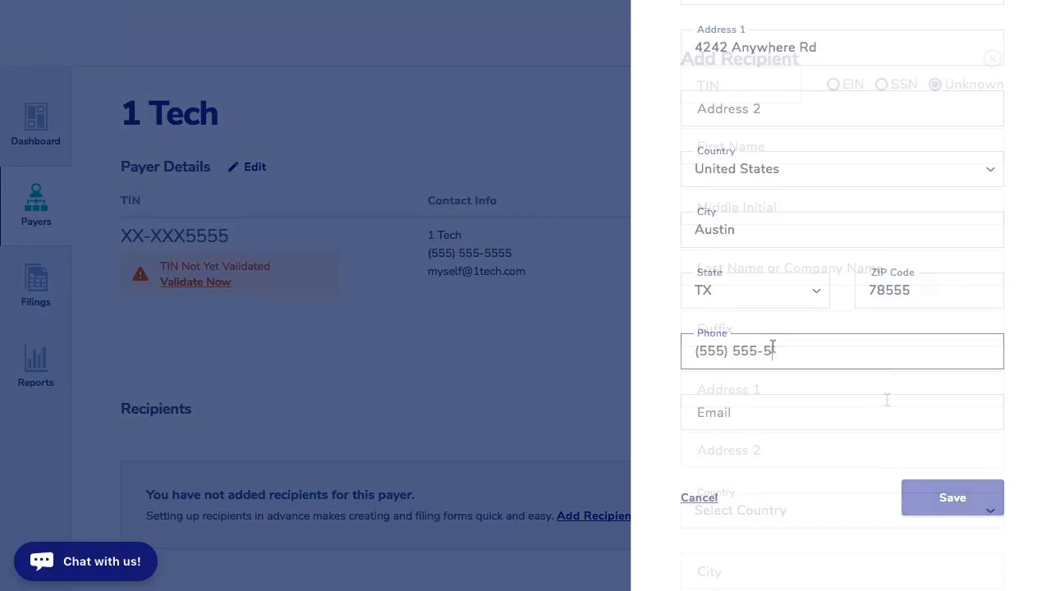
{"action": "left_click", "coordinate": [952, 497]}
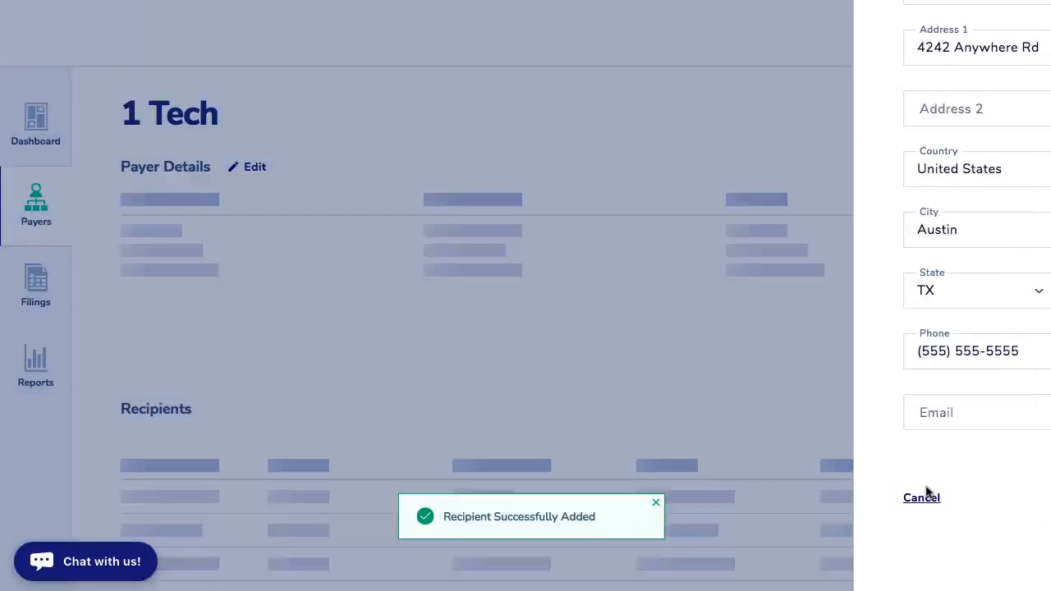
{"action": "left_click", "coordinate": [36, 284]}
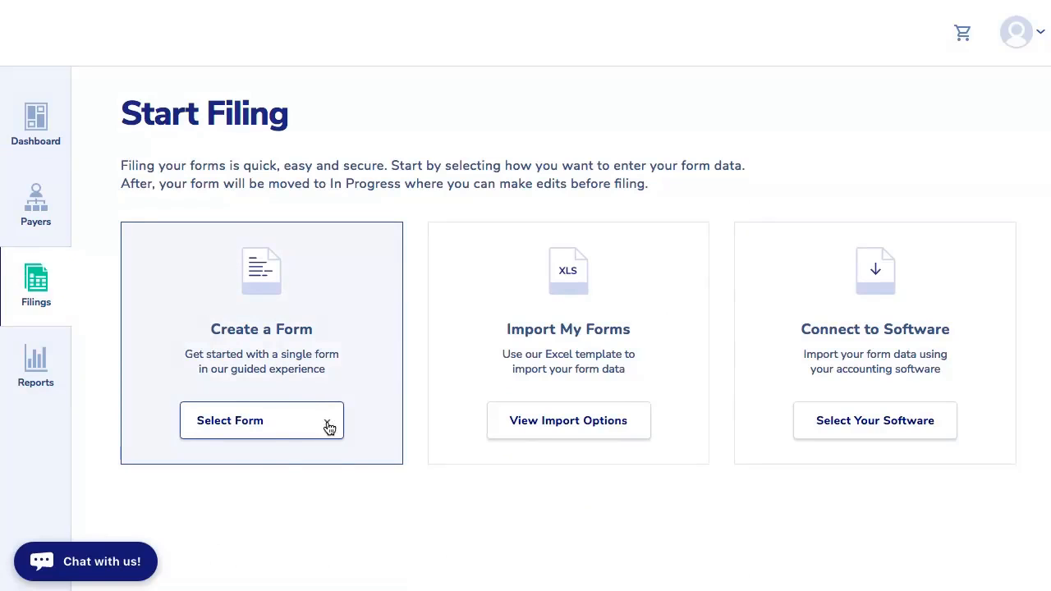
- Create a 1099-NEC for John Smith with 3,654 nonemployee compensation
{"action": "left_click", "coordinate": [230, 421]}
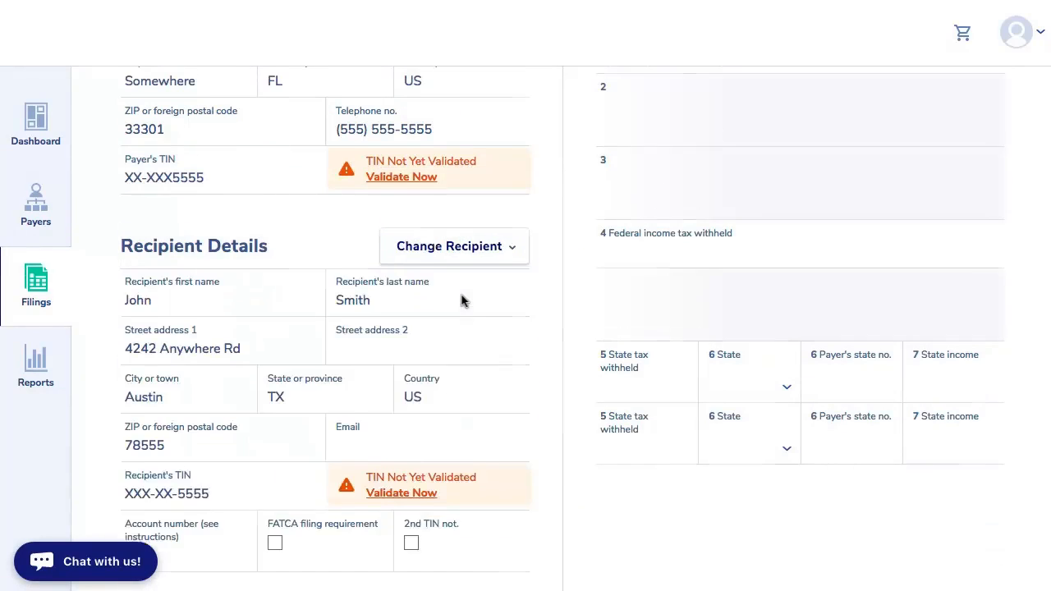
{"action": "scroll", "scroll_direction": "up", "scroll_amount": 3}
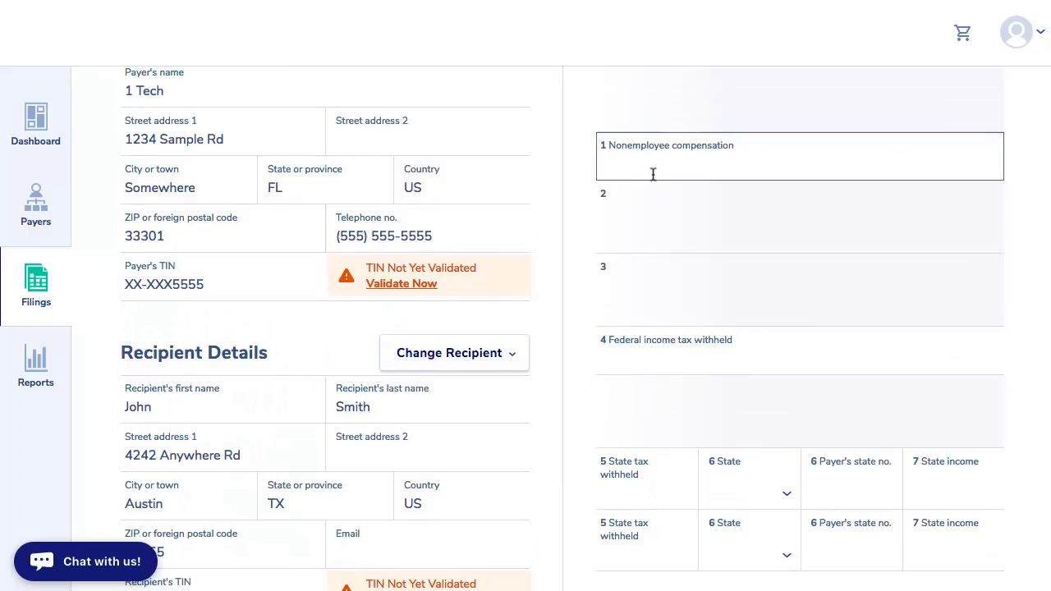
{"action": "type", "text": "3,654"}
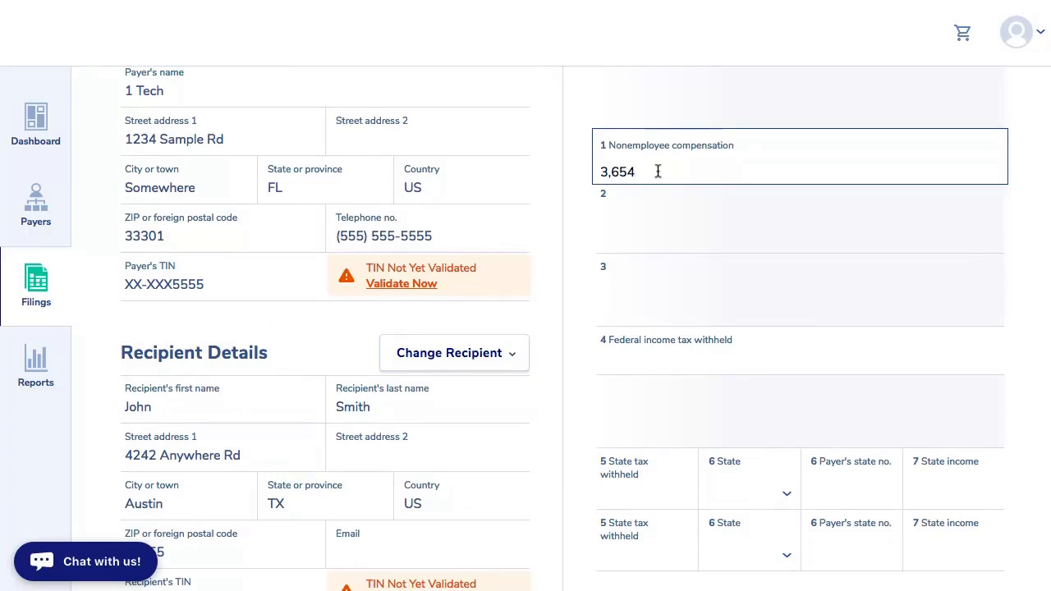
{"action": "scroll", "scroll_direction": "down", "scroll_amount": 3}
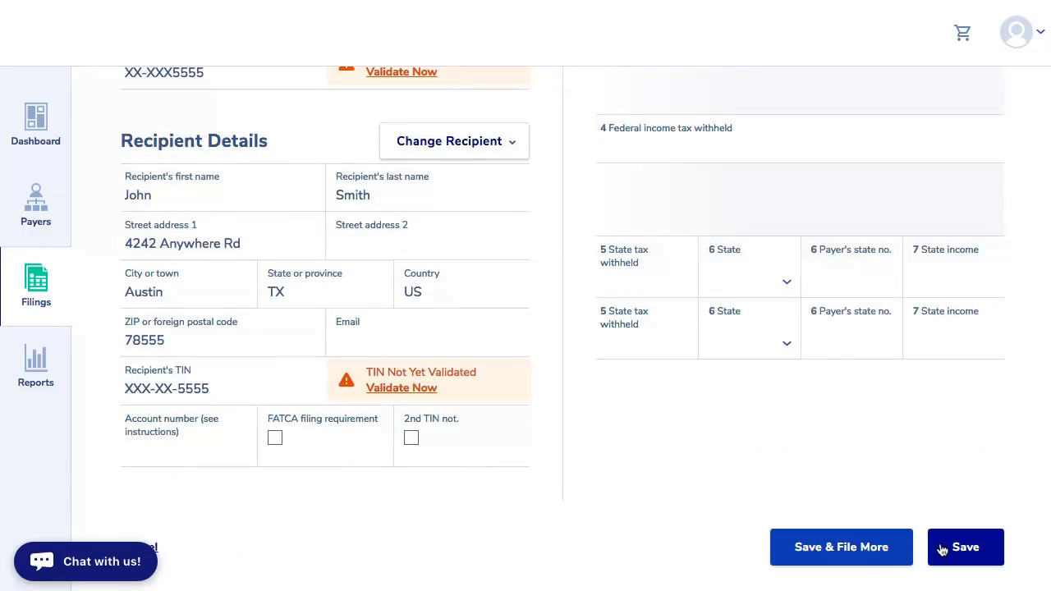
- Select and preview the Tech1 Inc 1099-NEC for filing
{"action": "left_click", "coordinate": [966, 547]}
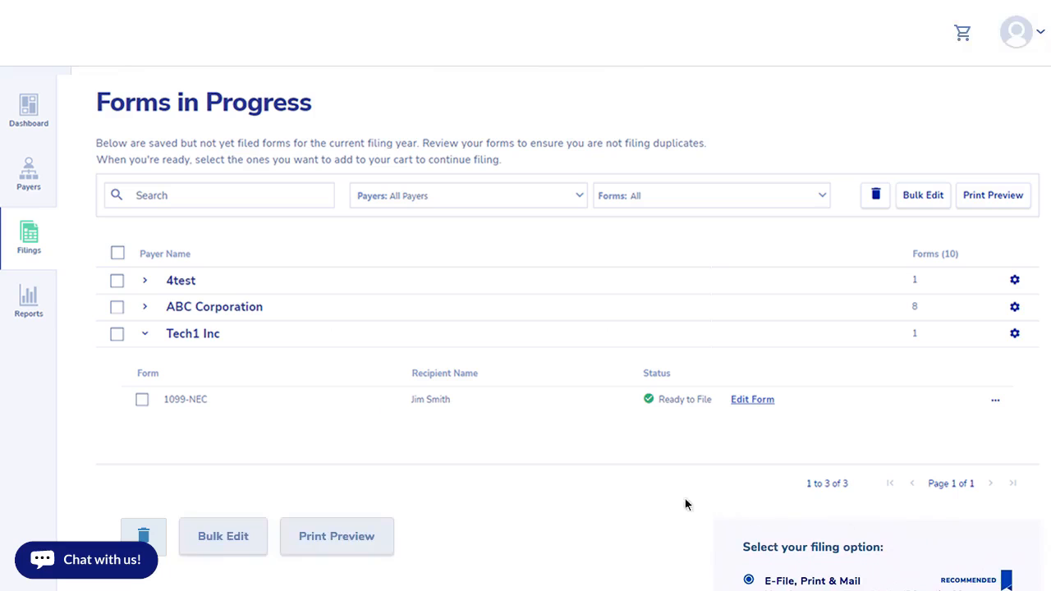
{"action": "mouse_move", "coordinate": [142, 399]}
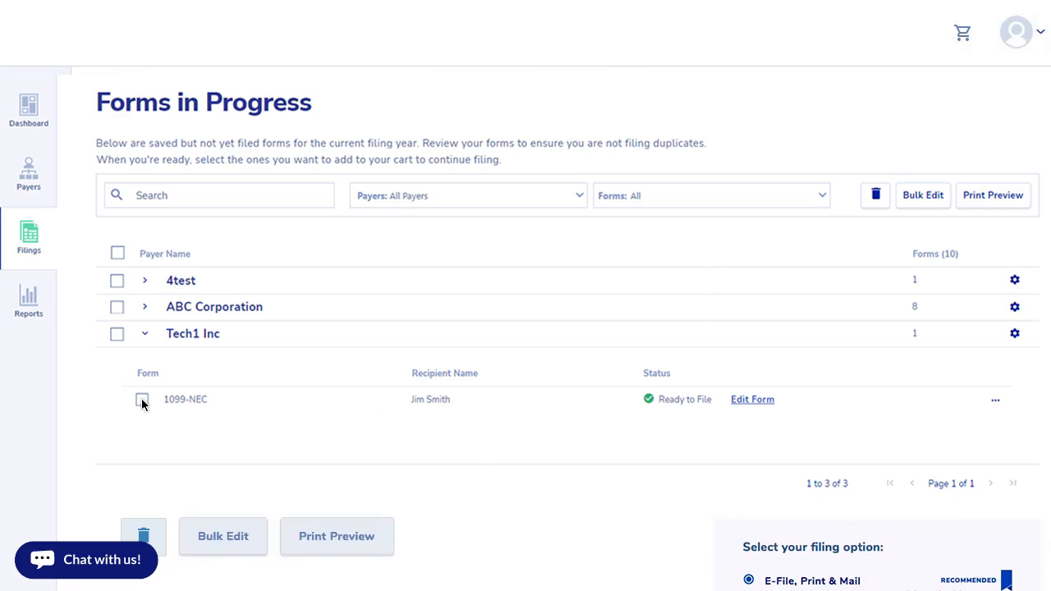
{"action": "left_click", "coordinate": [143, 400]}
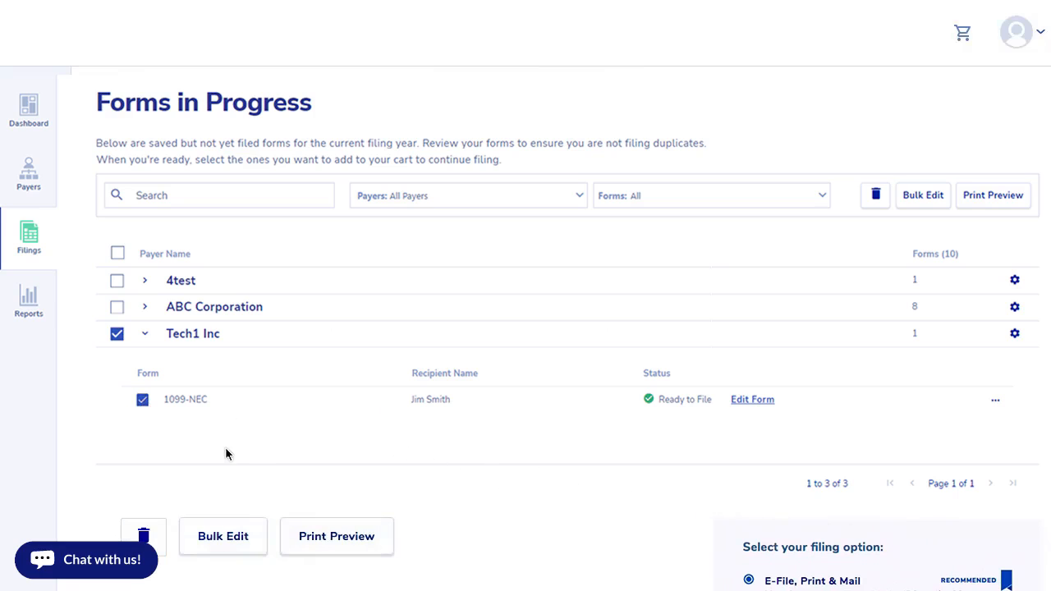
{"action": "mouse_move", "coordinate": [336, 536]}
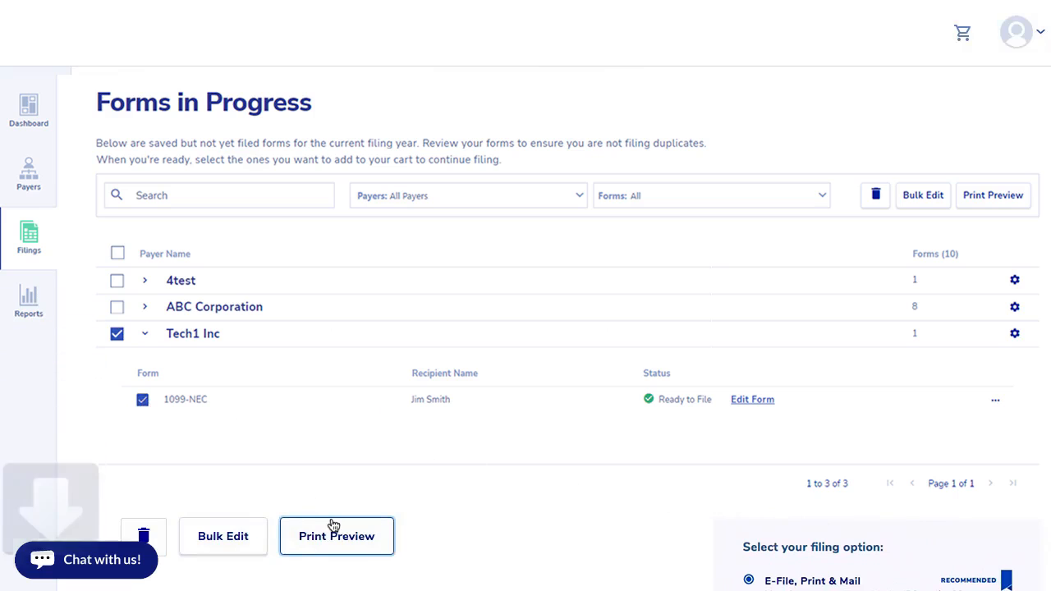
{"action": "left_click", "coordinate": [336, 536]}
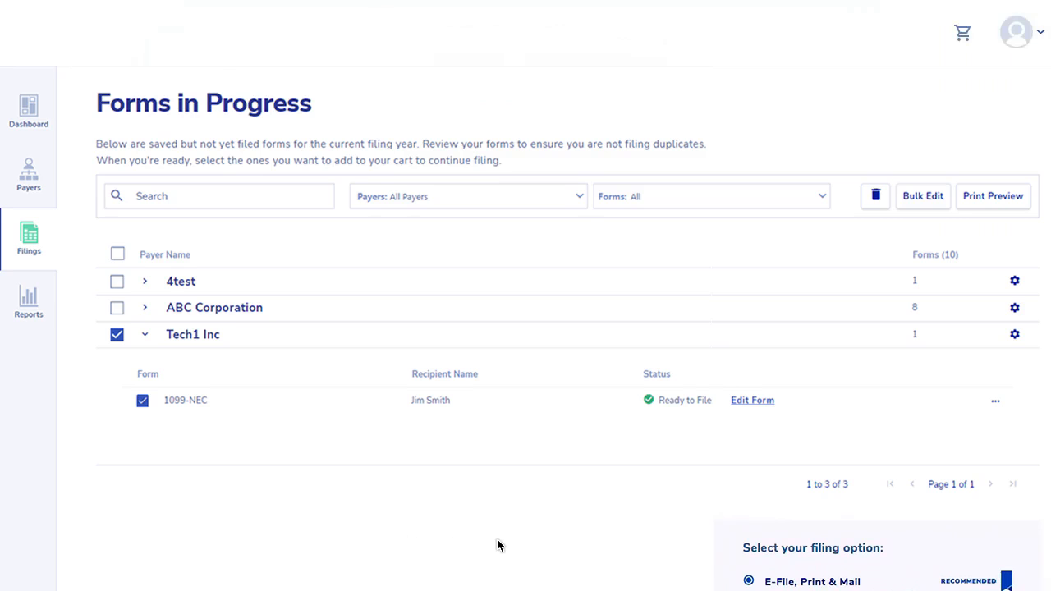
- Add the form to the cart with E-File, Print & Mail ($4.75 total)
{"action": "scroll", "scroll_direction": "down", "scroll_amount": 3}
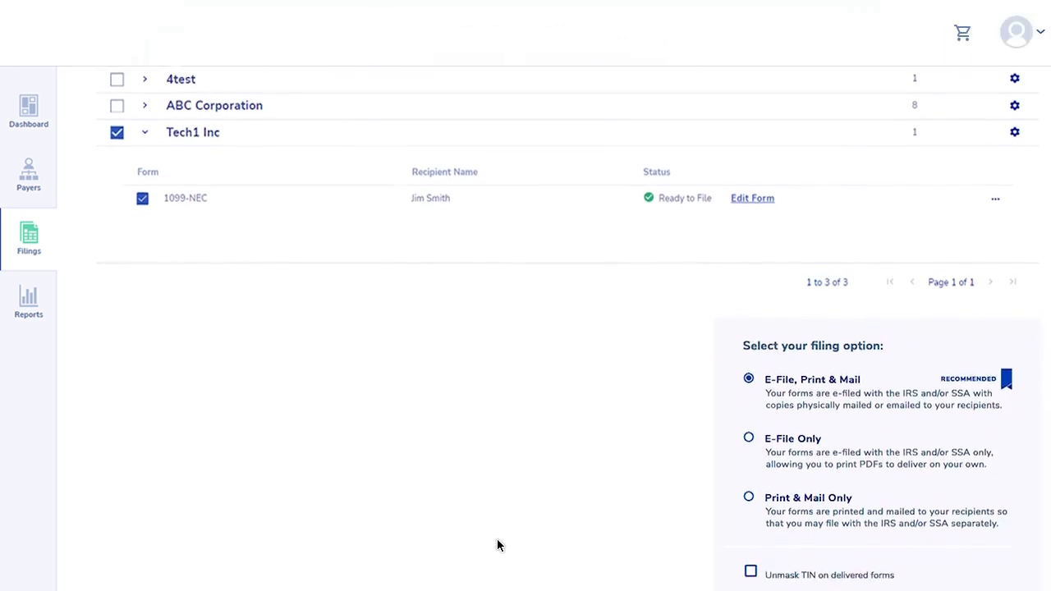
{"action": "scroll", "scroll_direction": "down", "scroll_amount": 3}
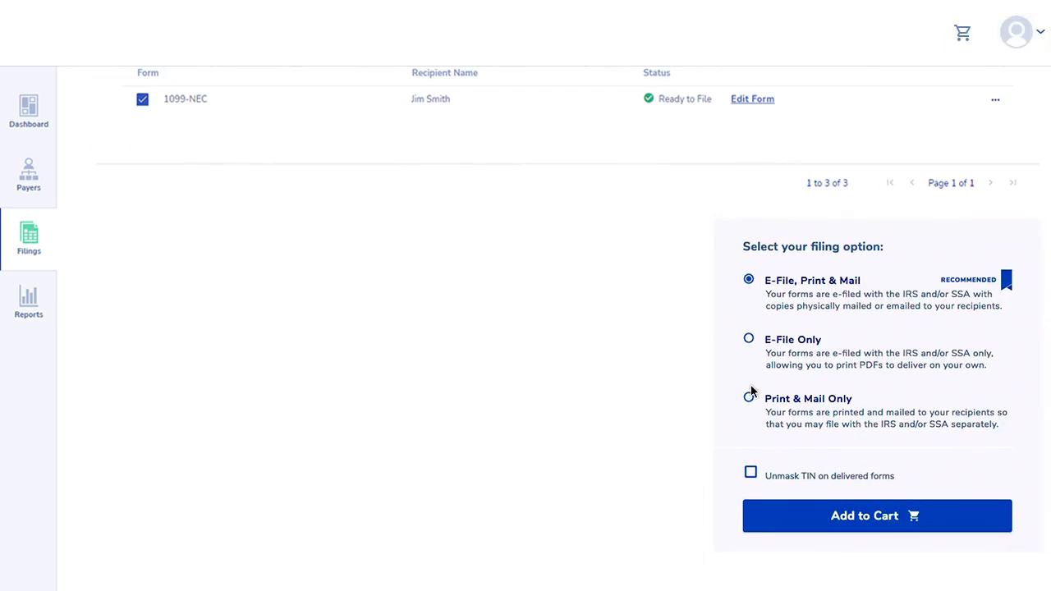
{"action": "mouse_move", "coordinate": [752, 350]}
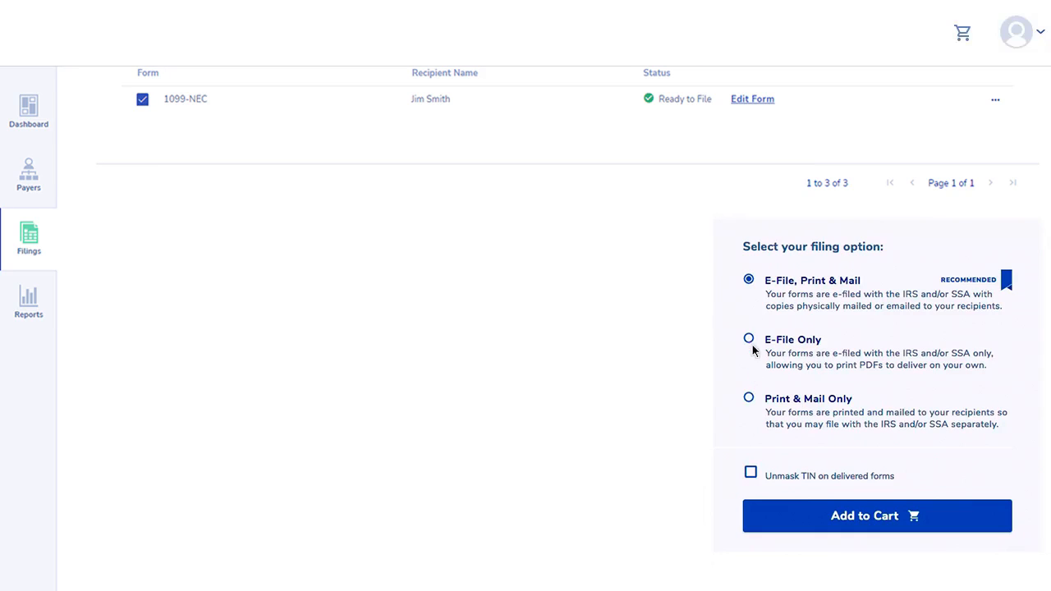
{"action": "left_click", "coordinate": [876, 515]}
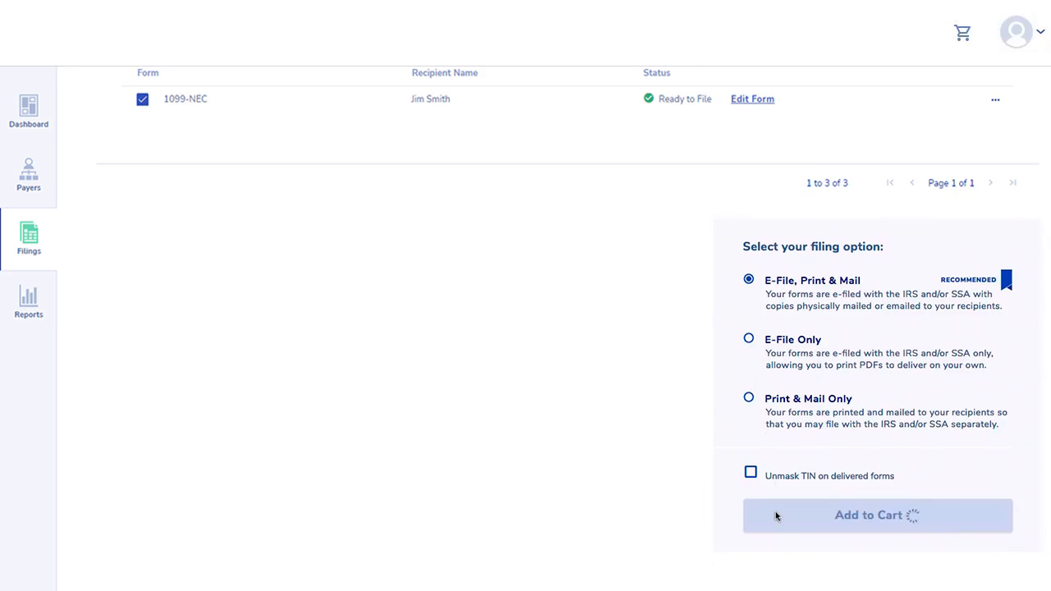
{"action": "left_click", "coordinate": [878, 515]}
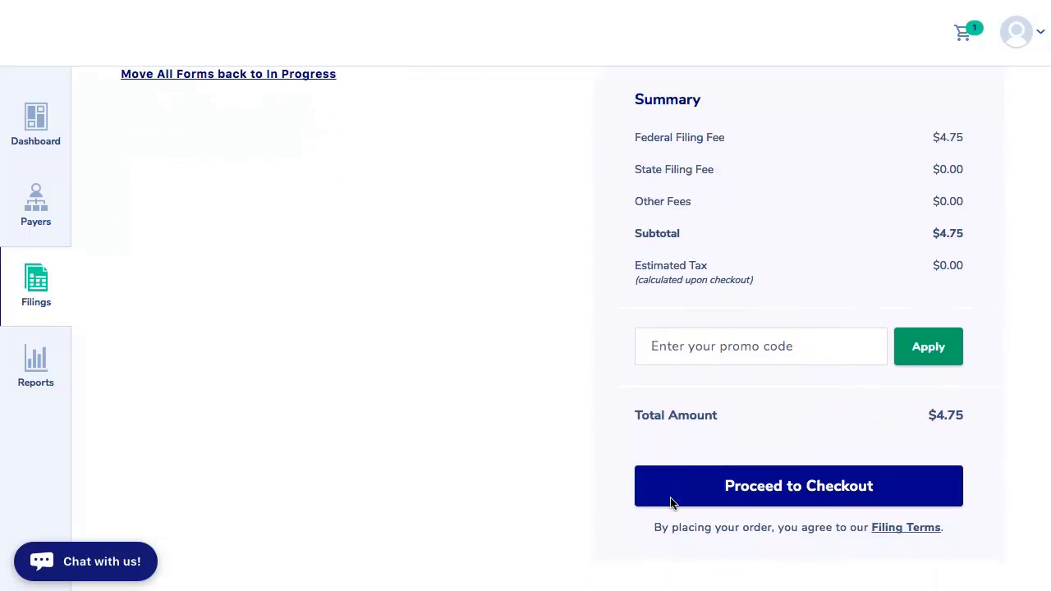
- Begin checkout for the $4.75 cart and review the billing form
{"action": "left_click", "coordinate": [798, 486]}
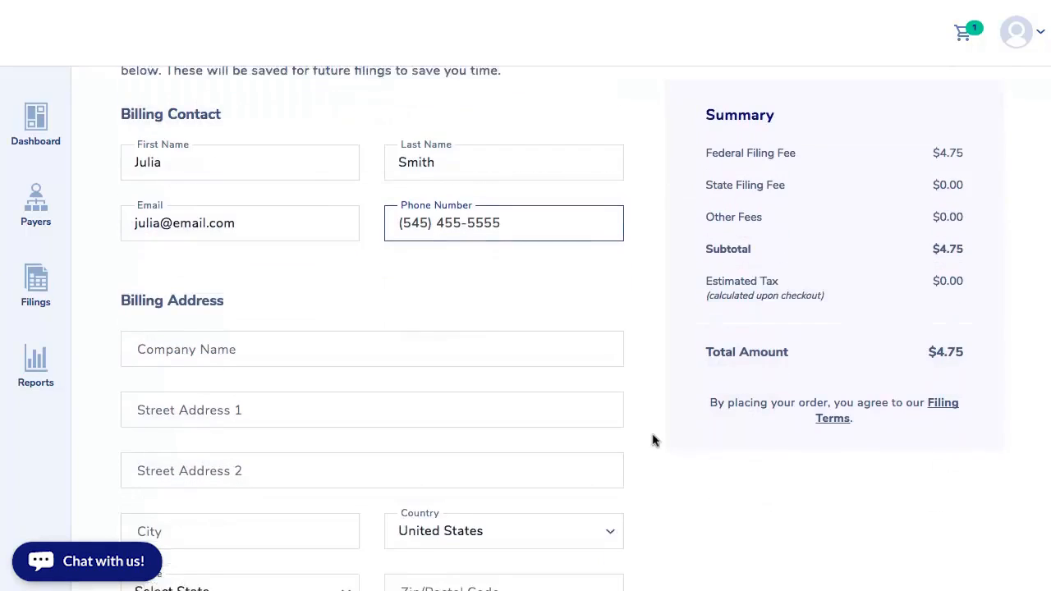
{"action": "scroll", "scroll_direction": "down", "scroll_amount": 3}
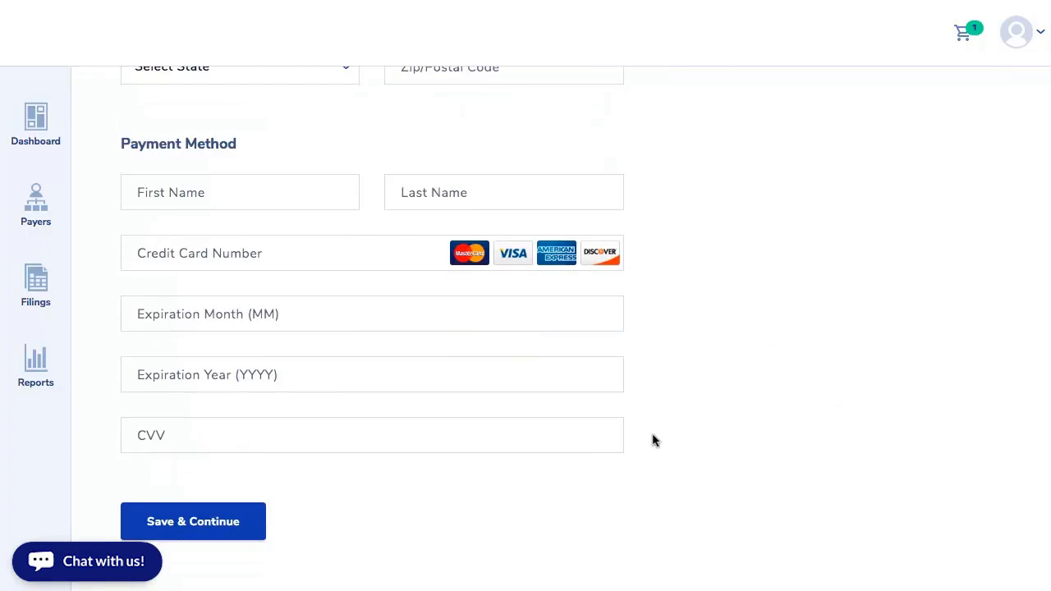
{"action": "mouse_move", "coordinate": [246, 513]}
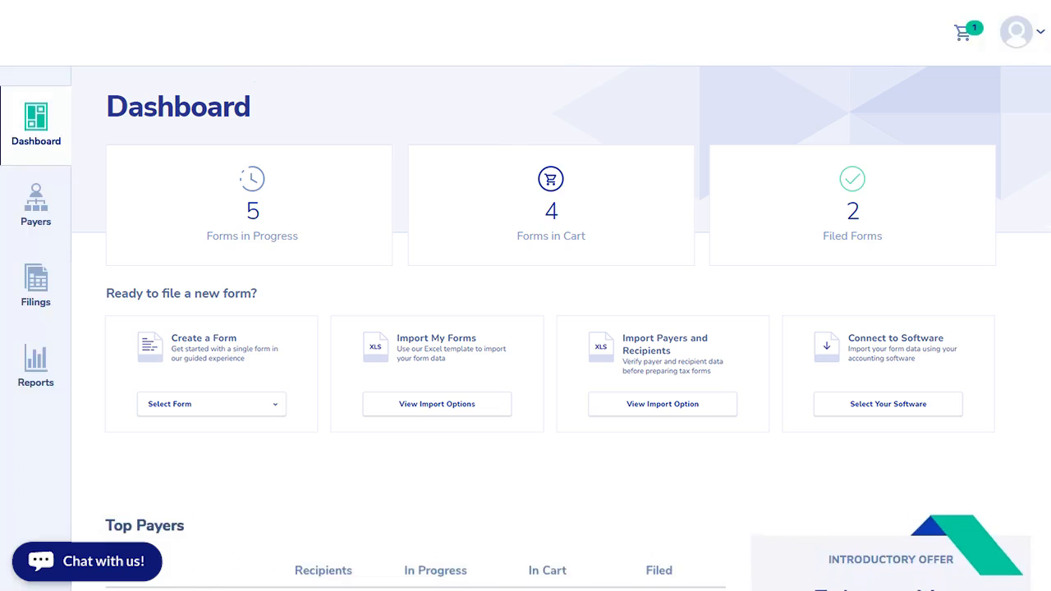
- Check the Top Payers table showing 1 Tech's in-cart form, then open Reports
{"action": "scroll", "scroll_direction": "down", "scroll_amount": 3}
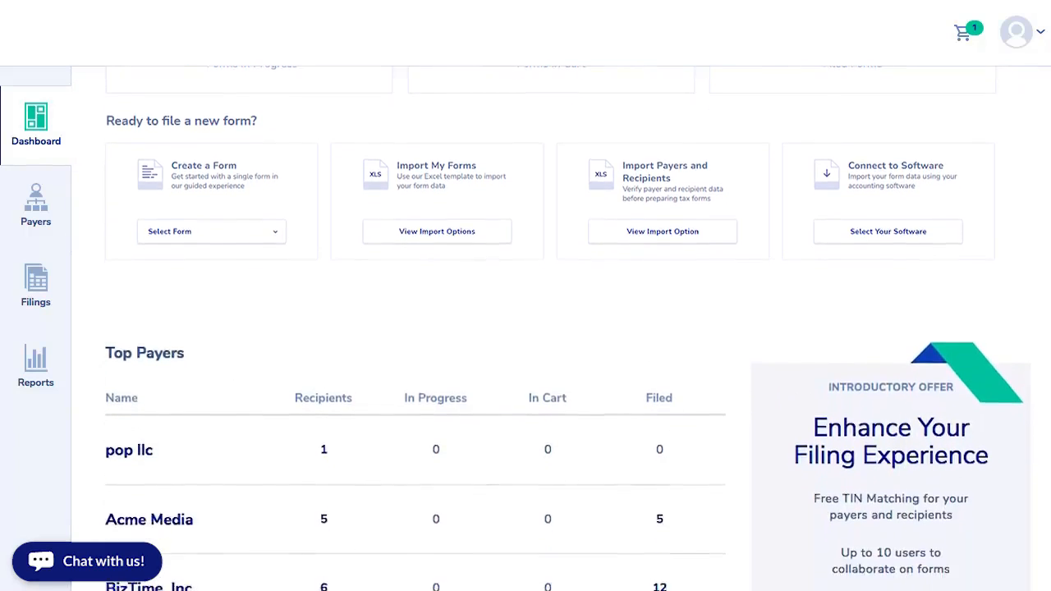
{"action": "scroll", "scroll_direction": "down", "scroll_amount": 3}
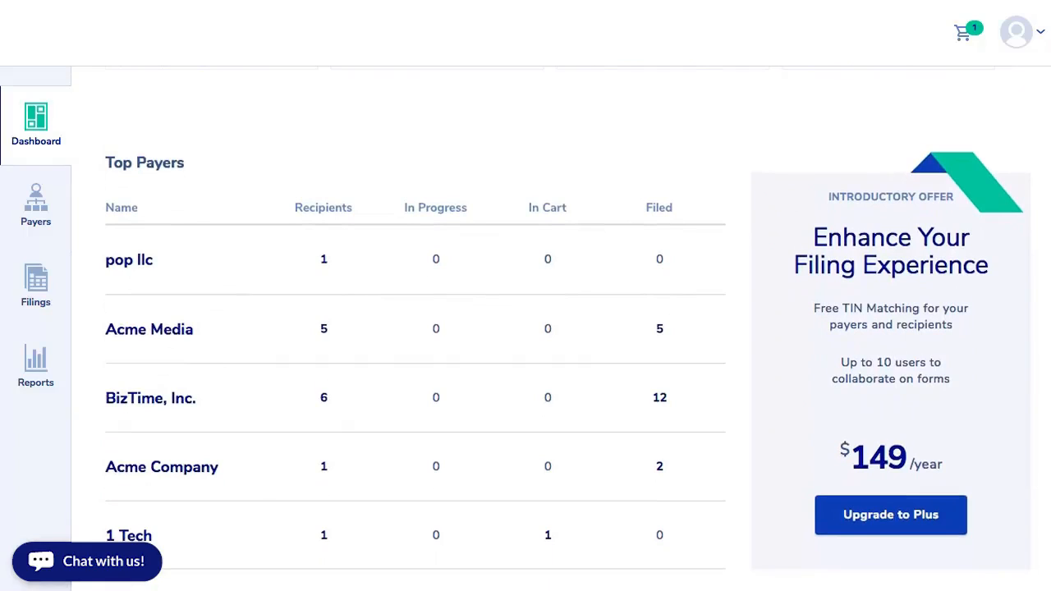
{"action": "mouse_move", "coordinate": [75, 300]}
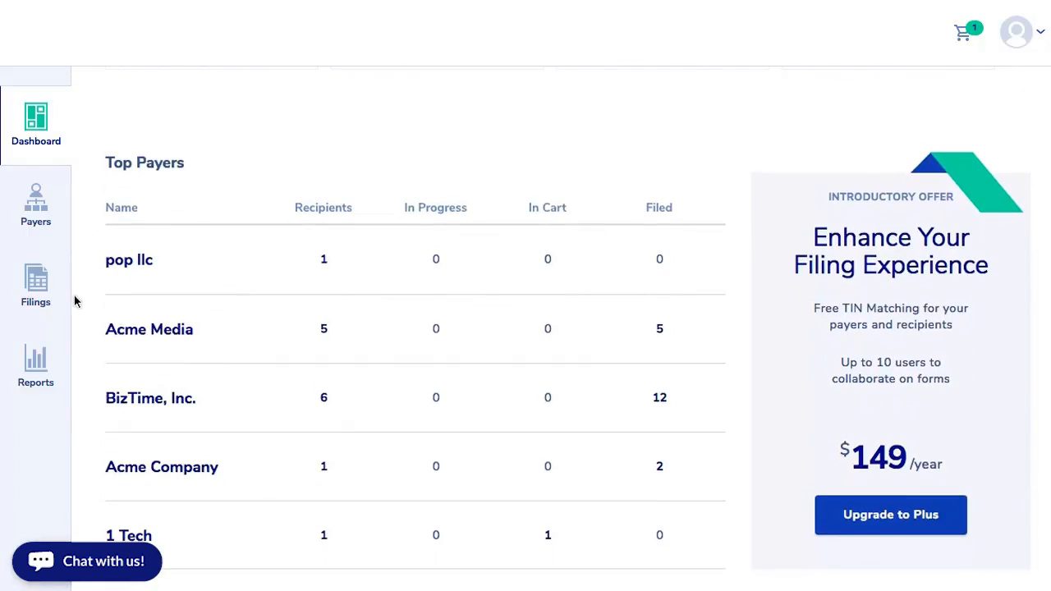
{"action": "left_click", "coordinate": [35, 365]}
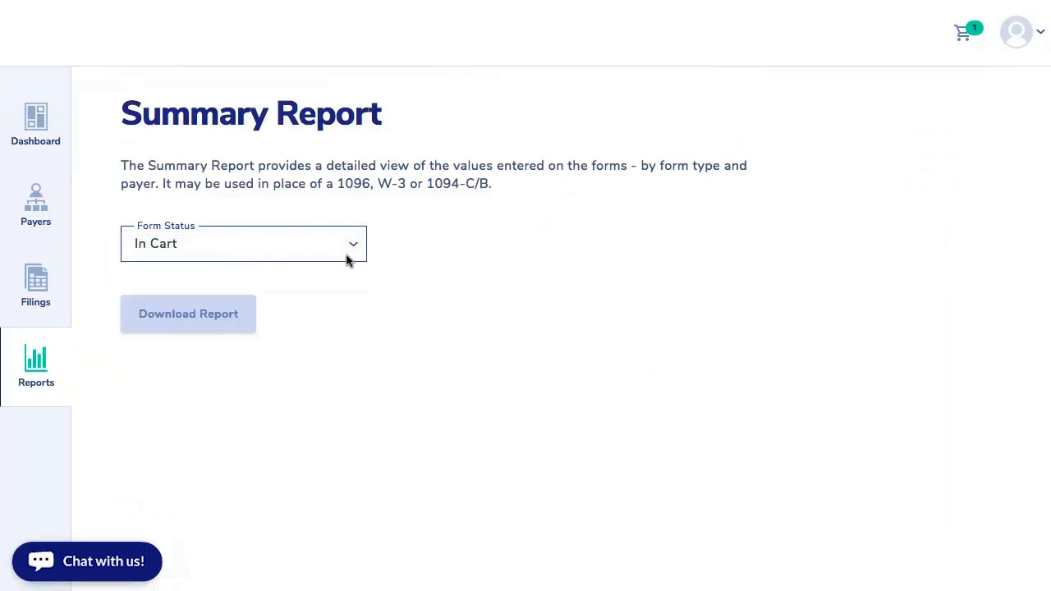
- Set the Summary Report form status to In Cart, keeping 2022 and All Payers
{"action": "left_click", "coordinate": [243, 243]}
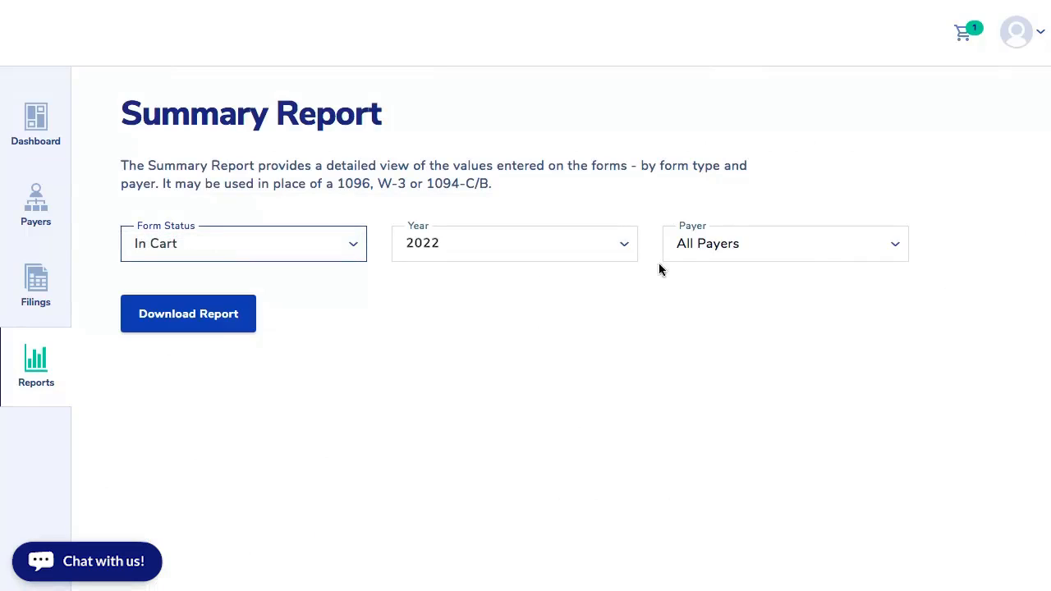